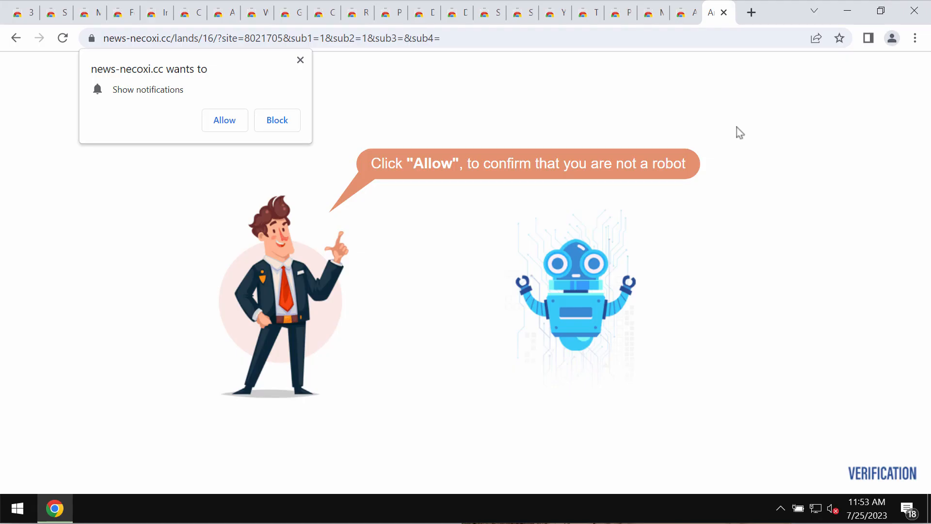
mouse_move(714, 137)
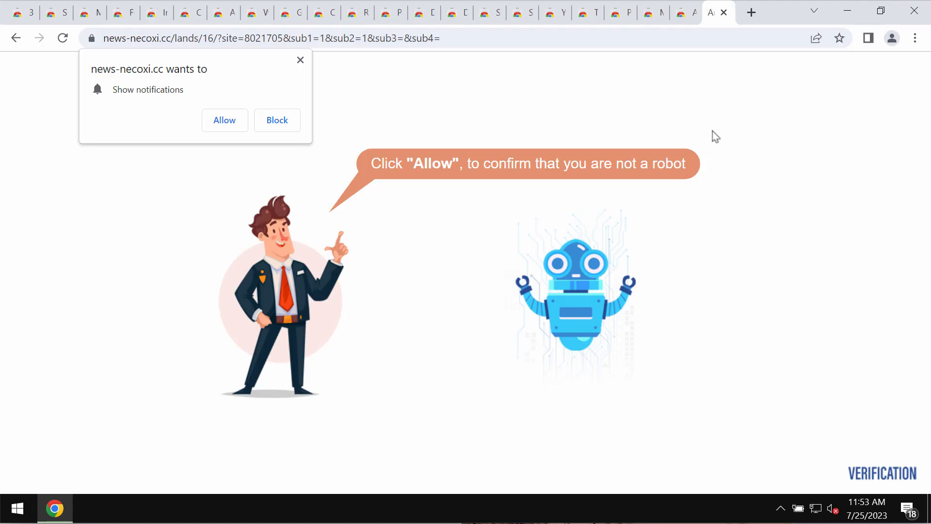
mouse_move(372, 132)
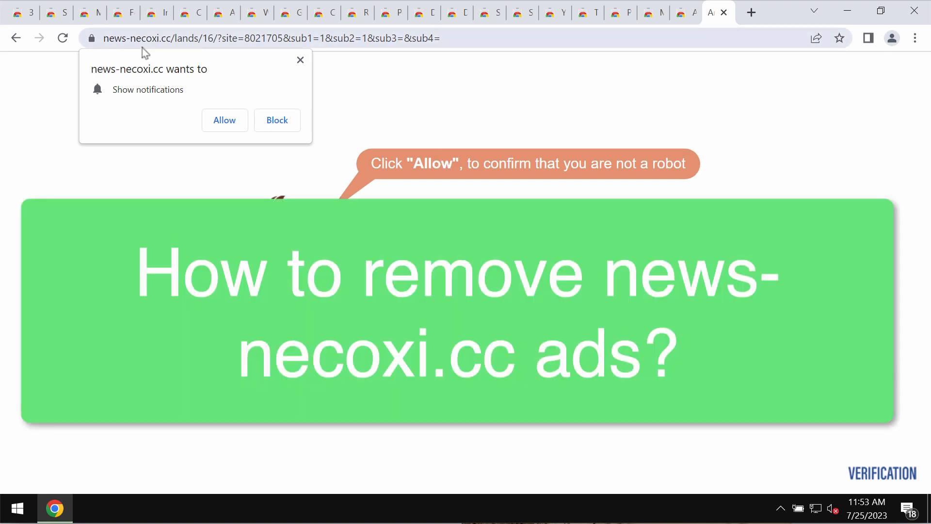
mouse_move(185, 46)
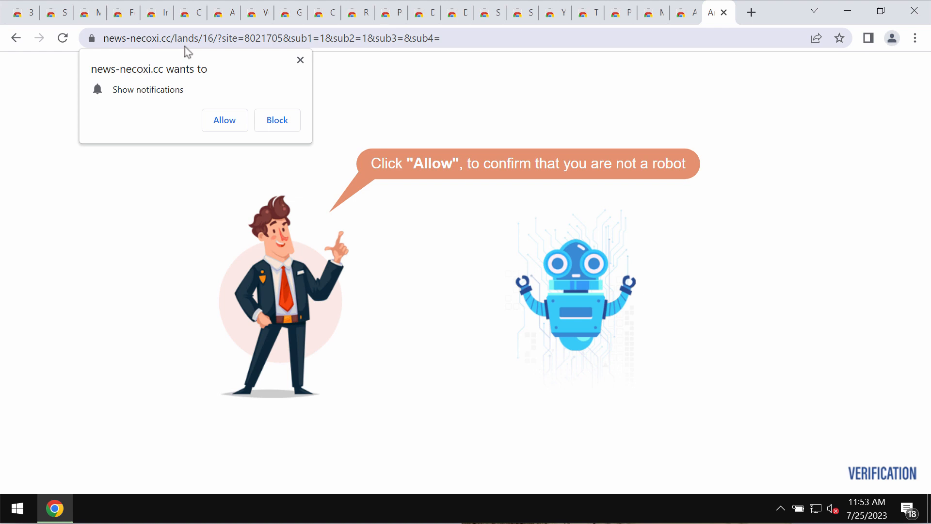
mouse_move(129, 135)
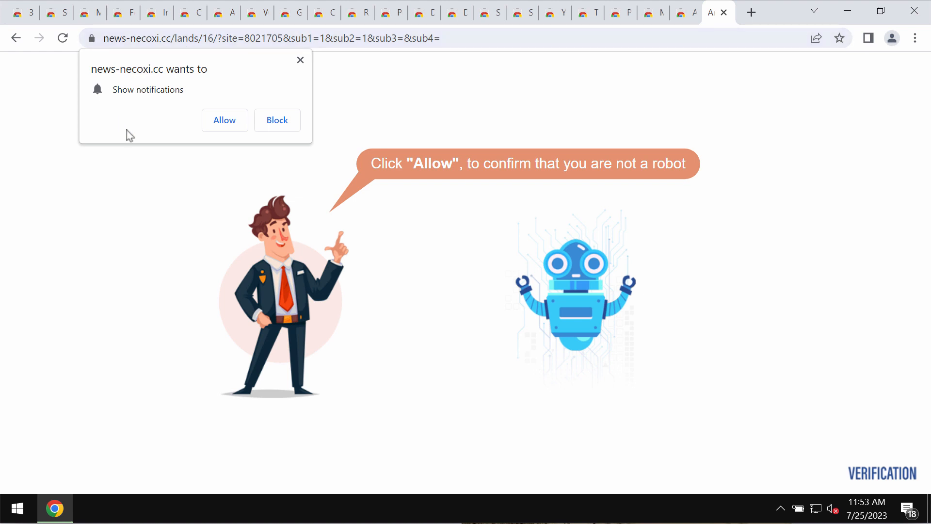
mouse_move(133, 136)
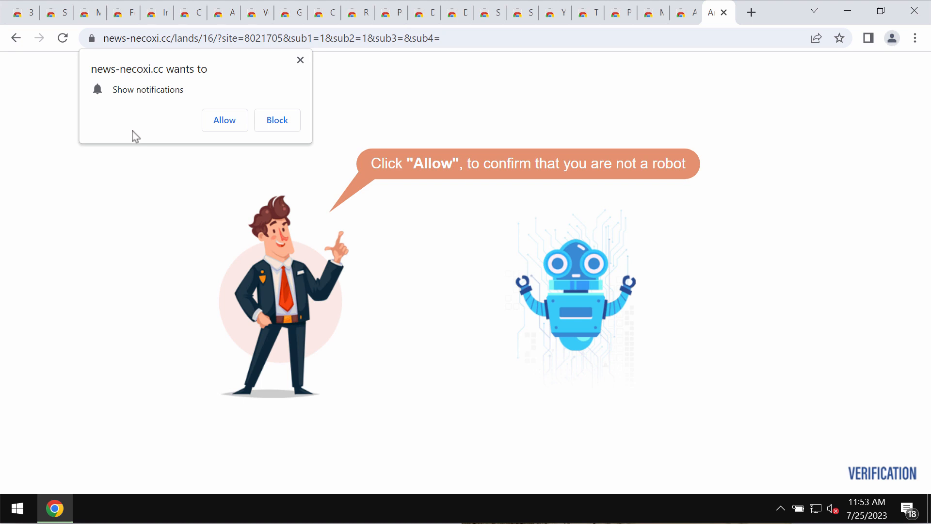
mouse_move(155, 139)
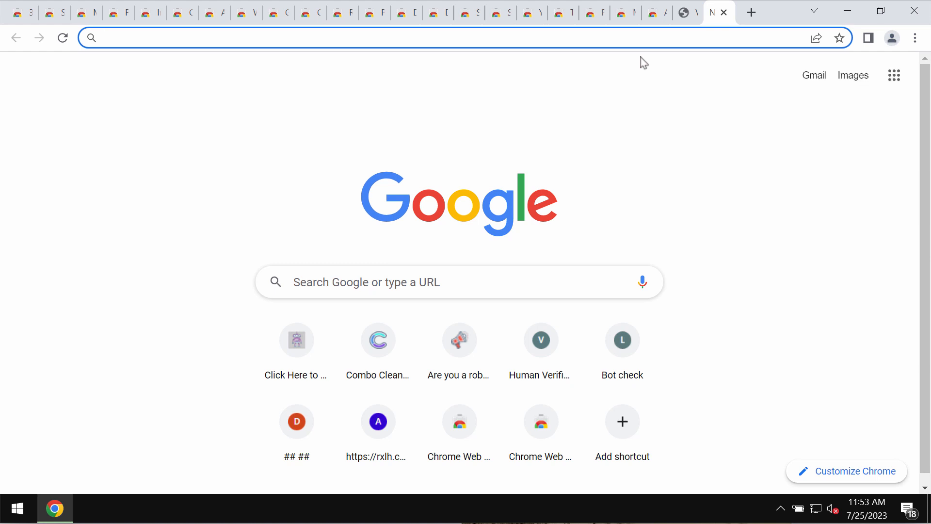
Step: Reach Chrome's Site Settings page listing news-necoxi.cc and theoverheat.com under allowed notifications
left_click(416, 38)
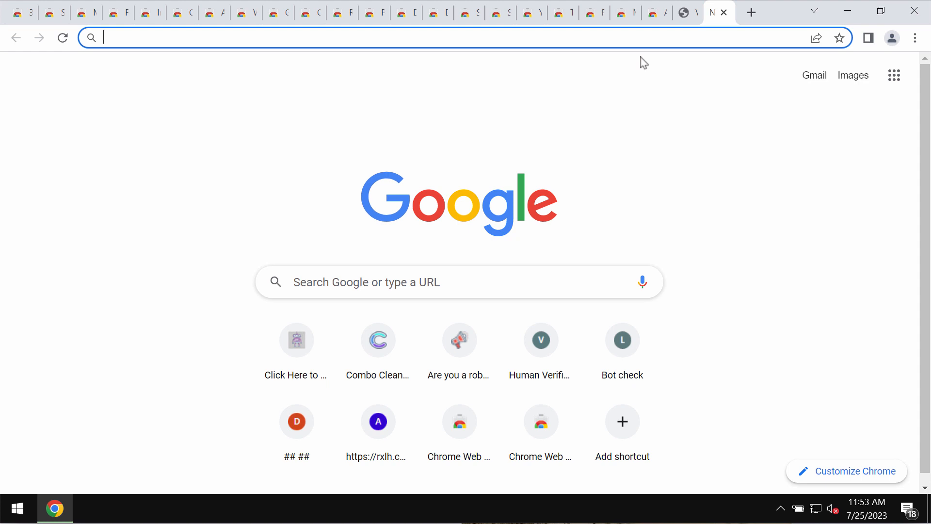
mouse_move(632, 42)
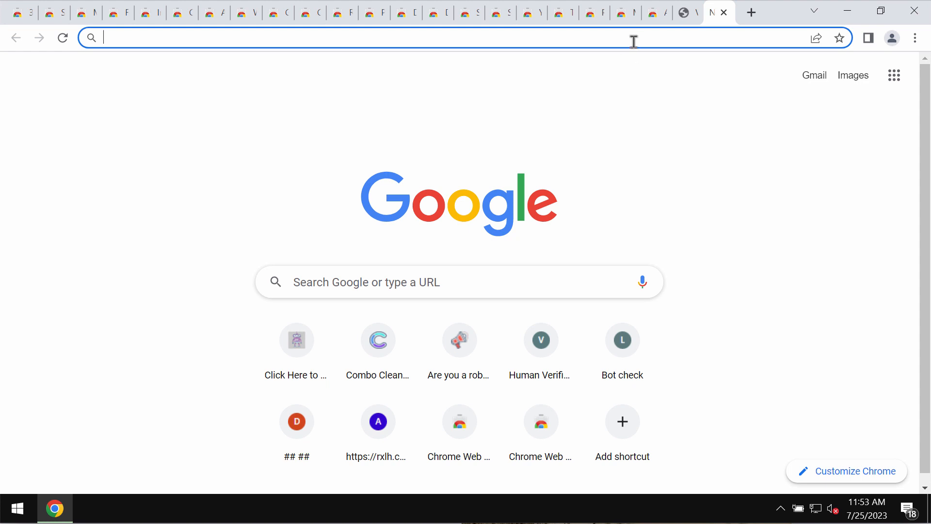
mouse_move(644, 72)
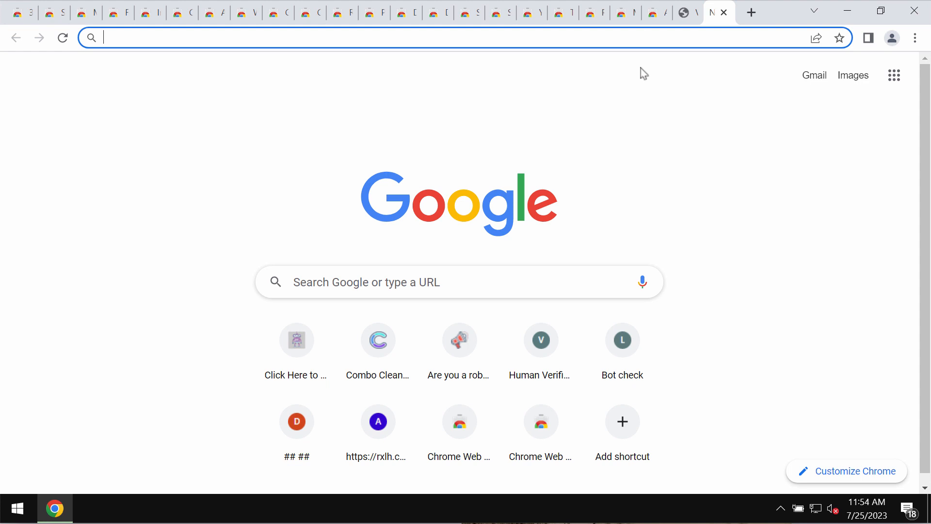
mouse_move(915, 38)
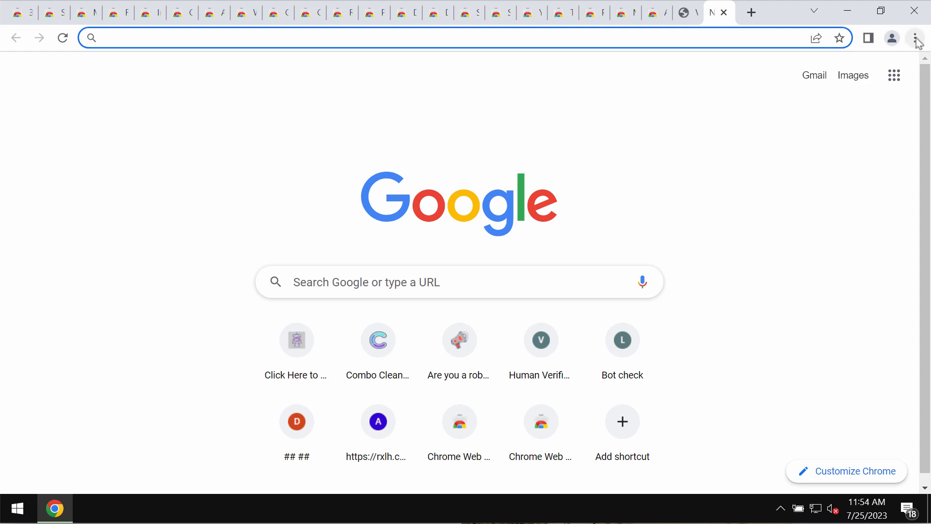
left_click(914, 37)
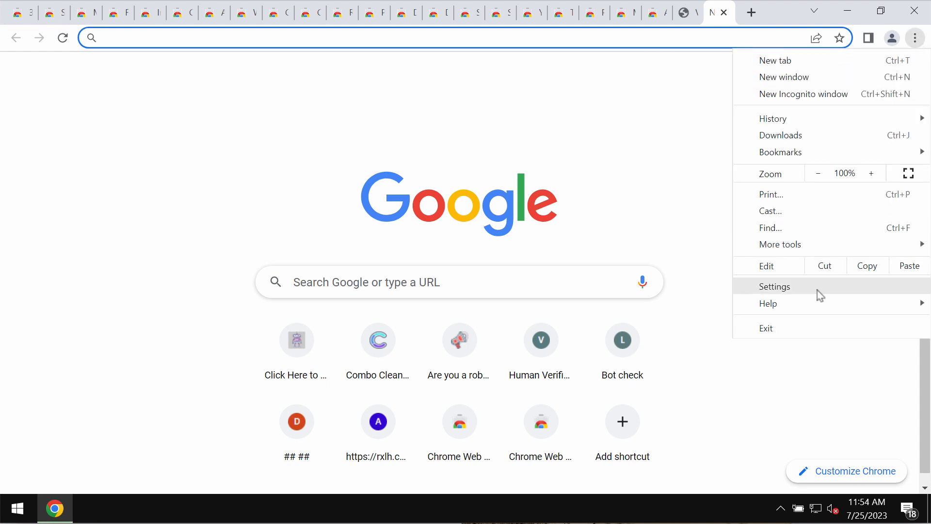
left_click(774, 286)
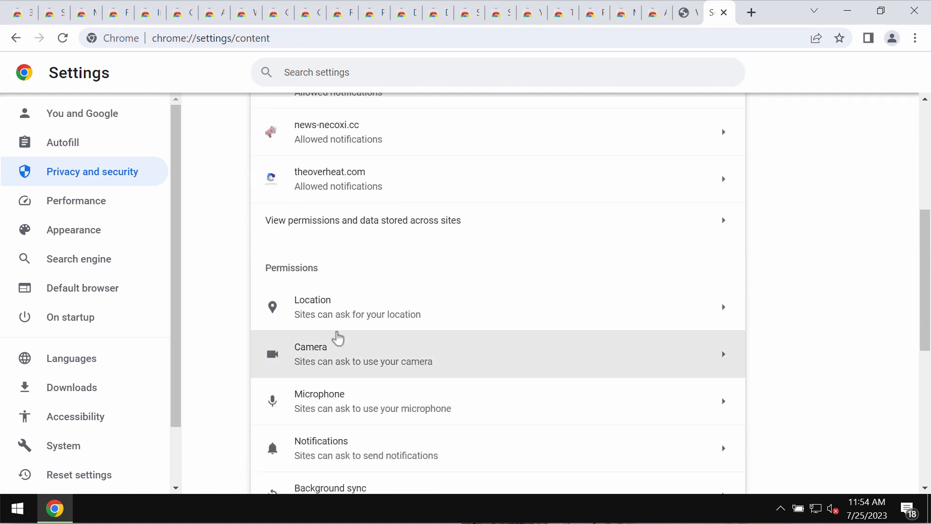
Step: Remove notification permission for news-necoxi.cc and news-cizere.com, leaving only theoverheat.com
scroll("down", 3)
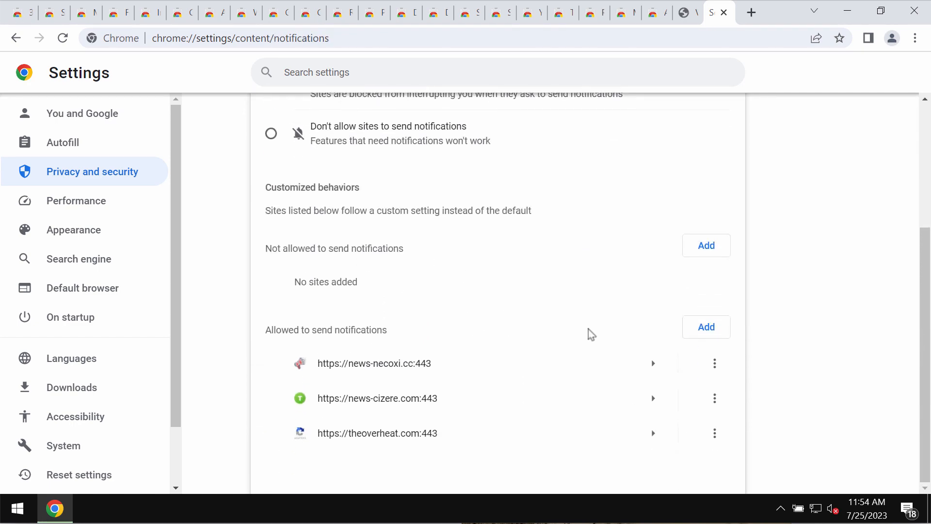
mouse_move(754, 396)
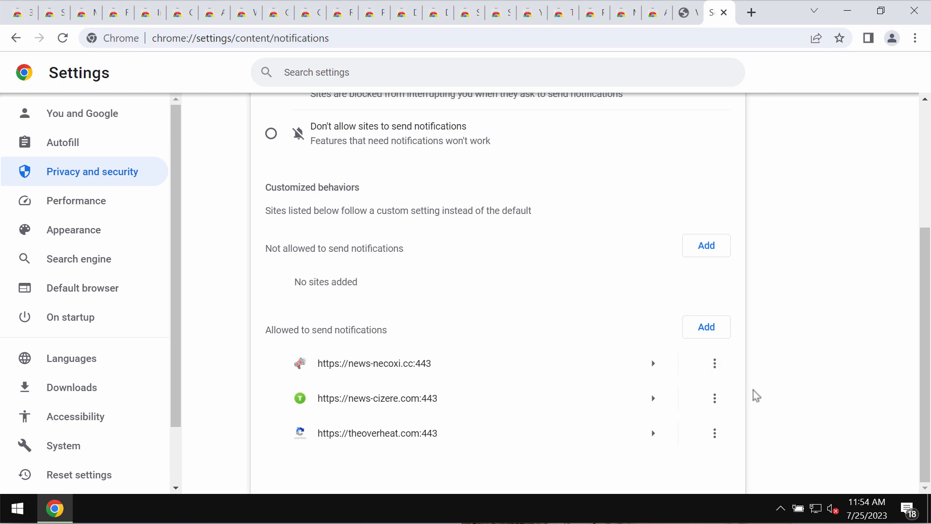
mouse_move(744, 391)
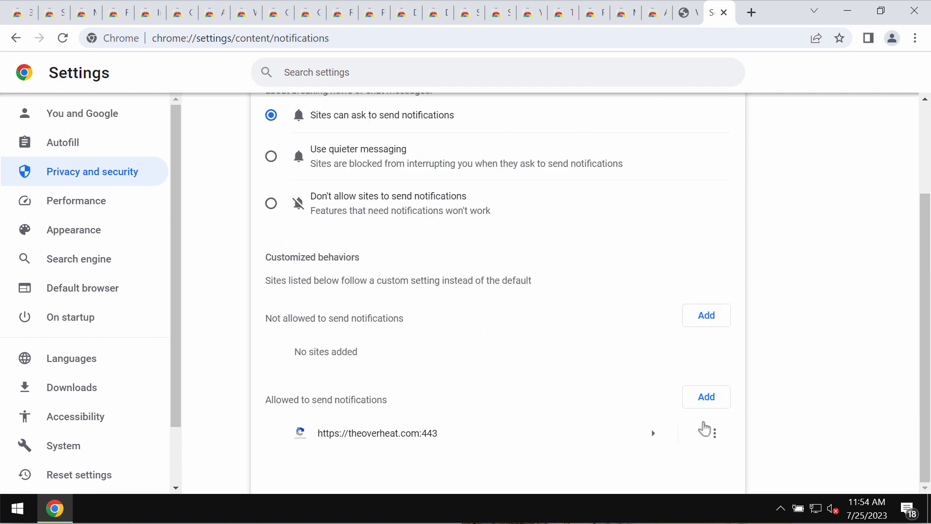
left_click(715, 432)
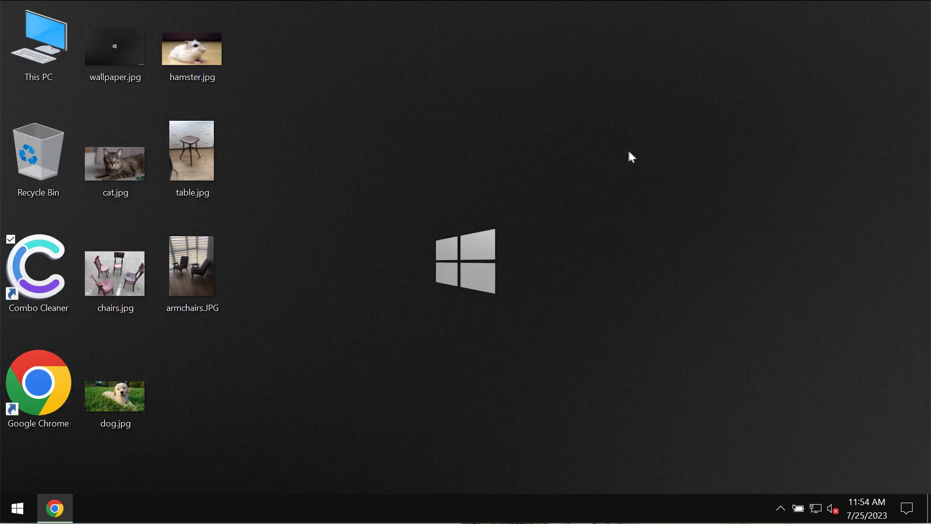
Step: Launch Combo Cleaner from its desktop shortcut onto the Dashboard with Quick Scan selected
left_click(38, 270)
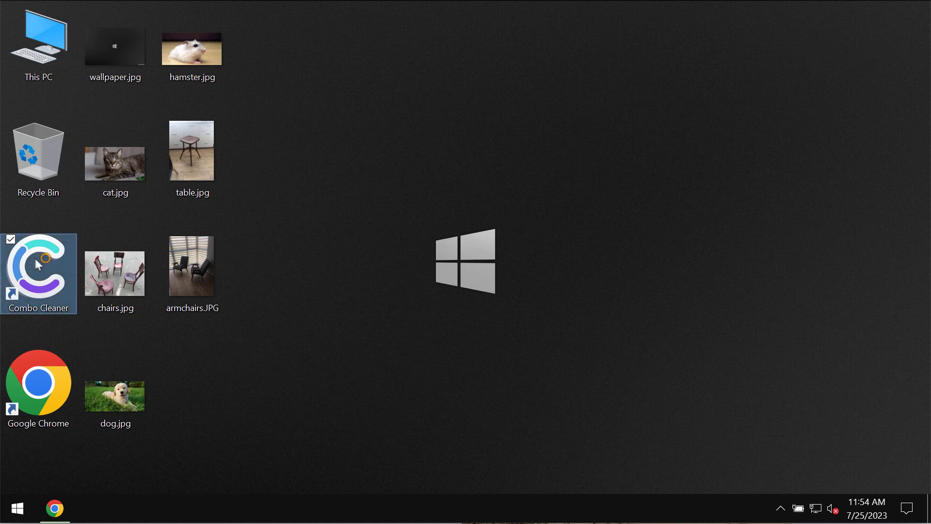
double_click(38, 273)
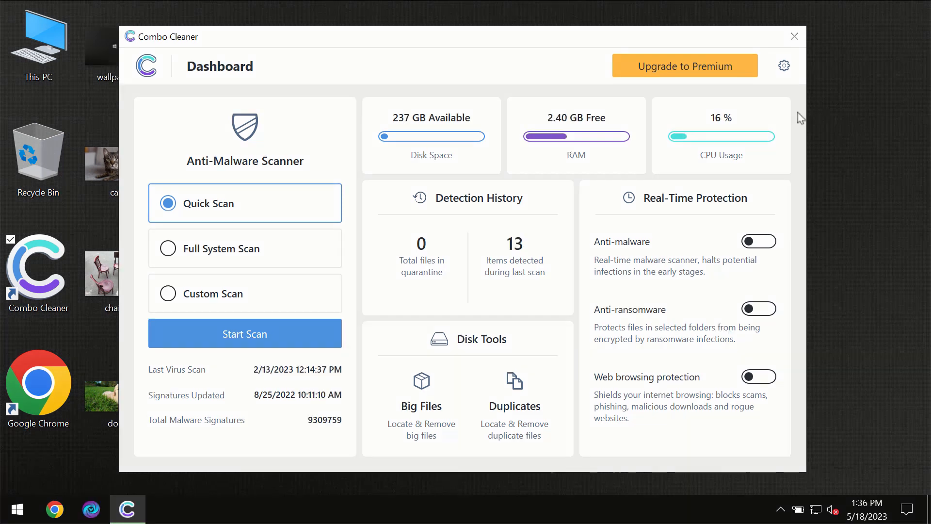
mouse_move(797, 112)
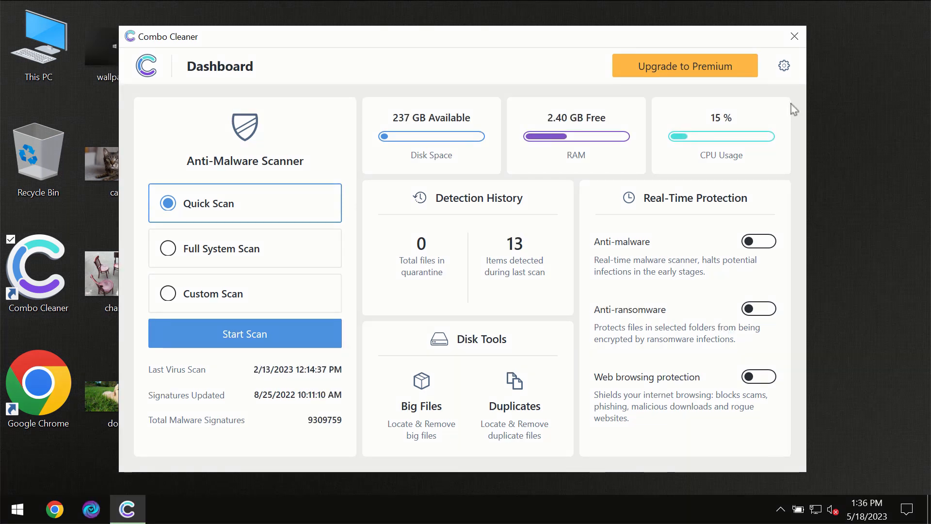
mouse_move(574, 47)
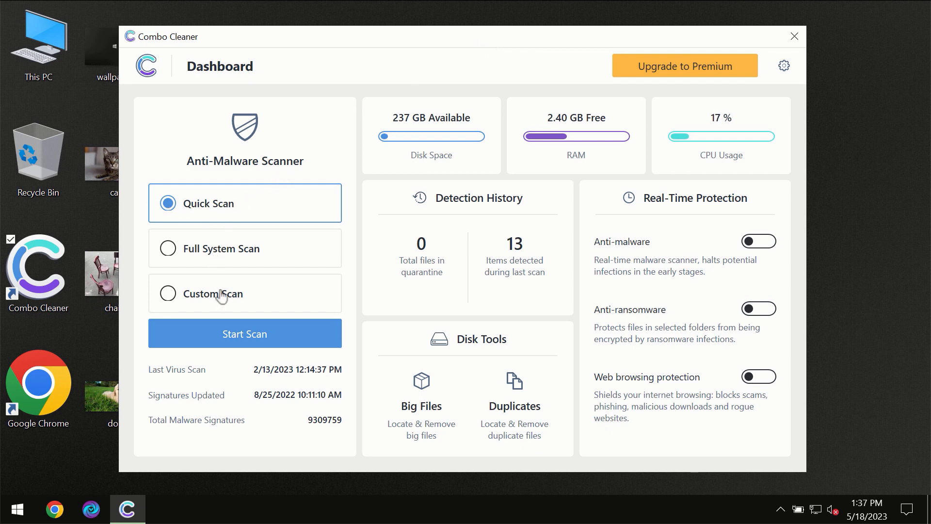
mouse_move(232, 340)
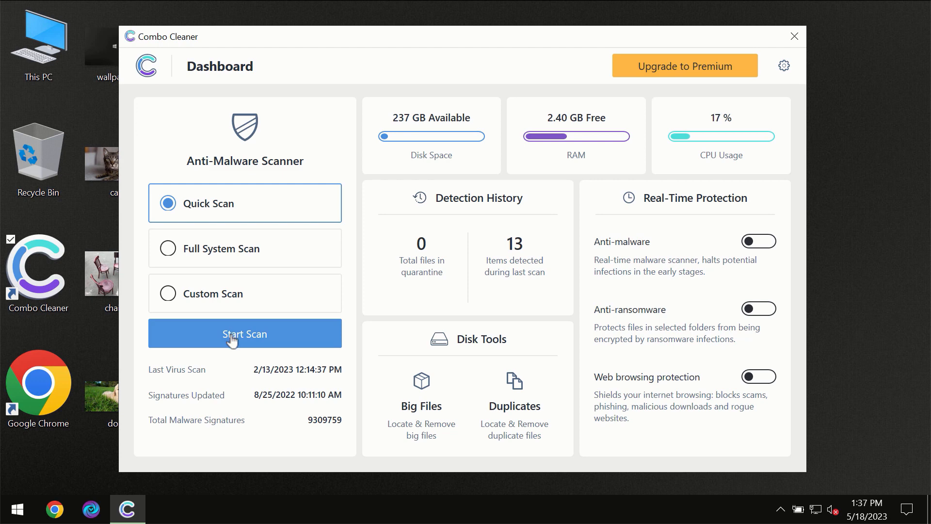
Step: Start the Quick Scan in the Anti-Malware Scanner
left_click(245, 332)
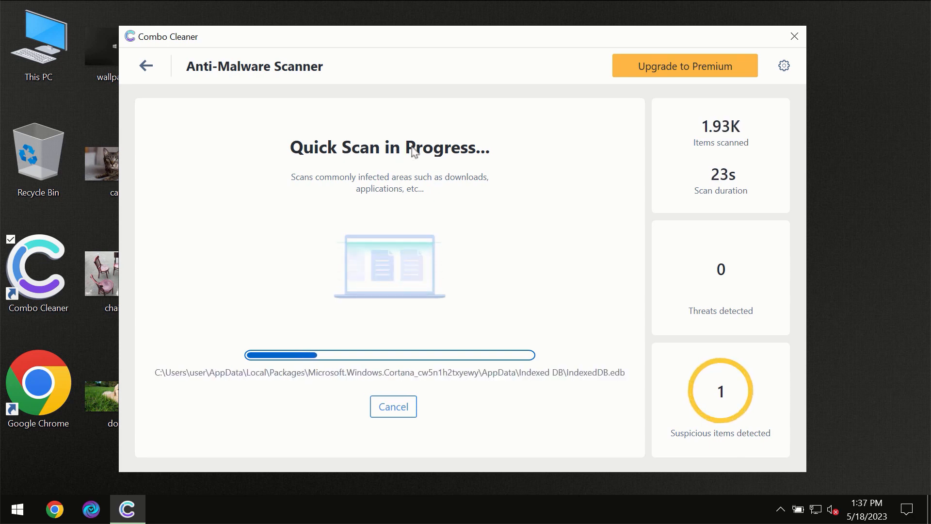
mouse_move(433, 63)
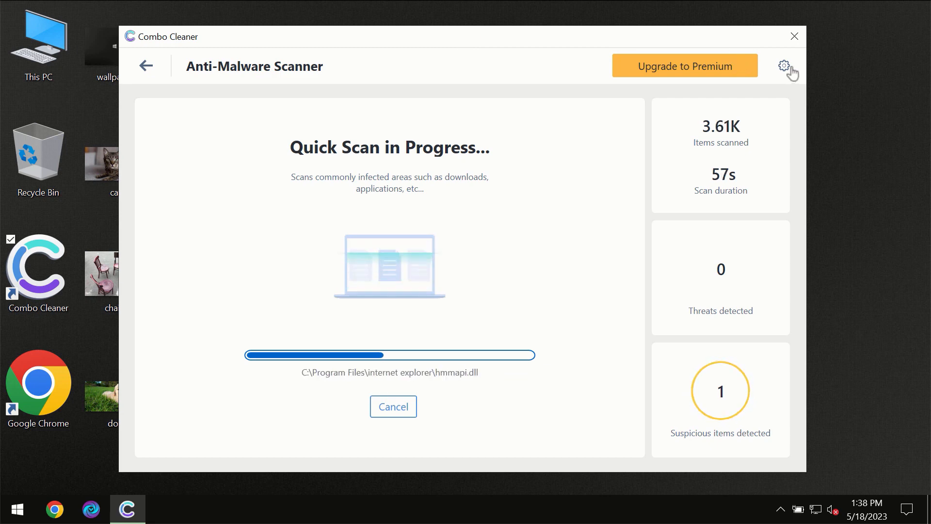
Step: View the Anti-Ransomware settings showing no protected folders or trusted programs
left_click(784, 65)
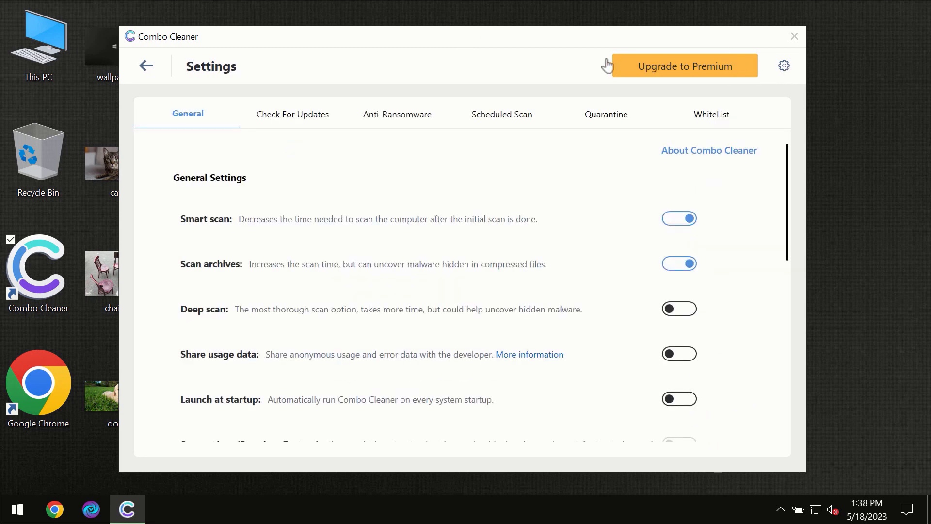
mouse_move(373, 131)
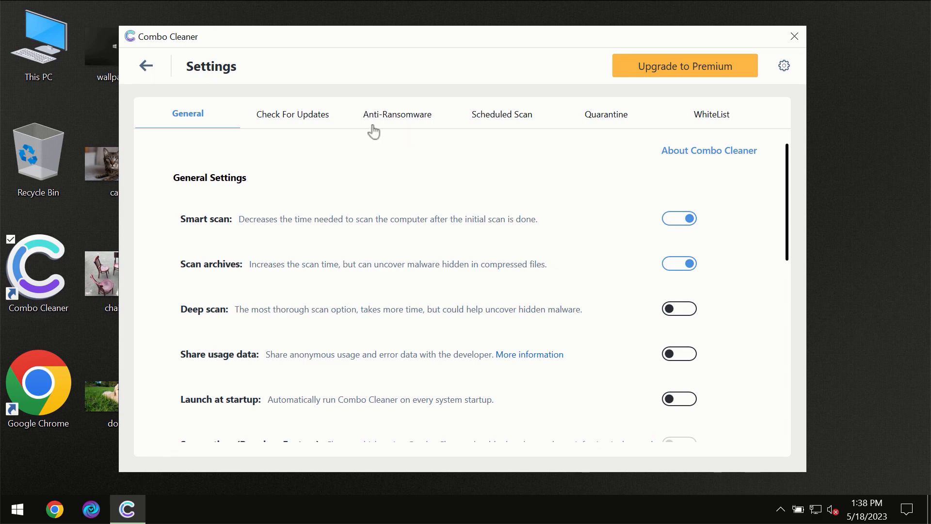
mouse_move(392, 123)
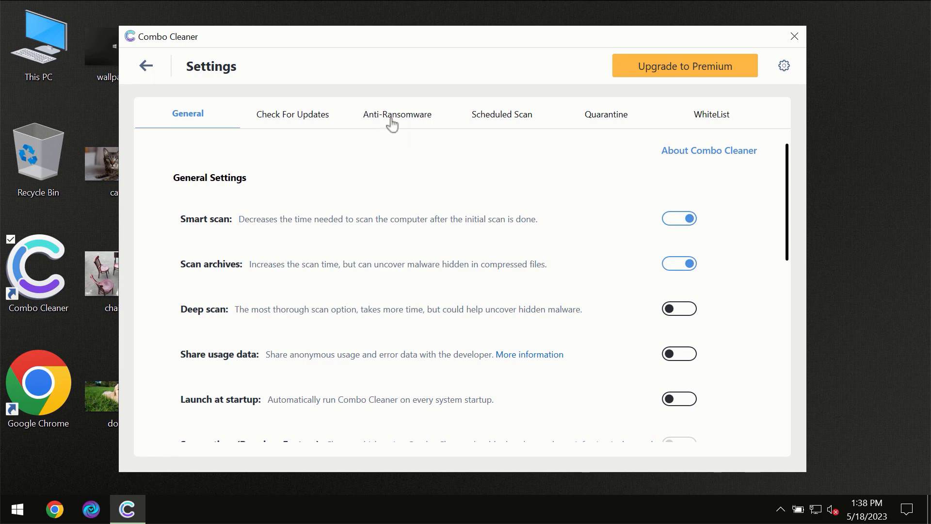
left_click(397, 115)
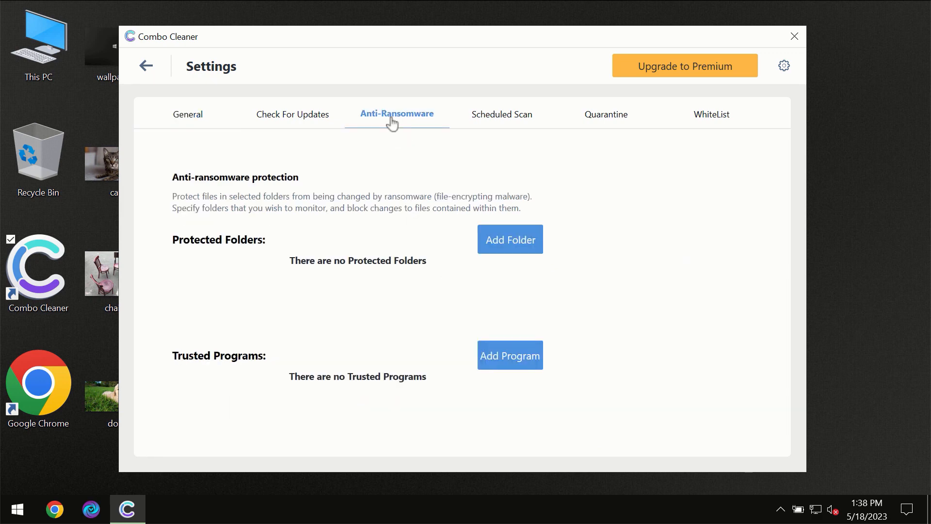
mouse_move(147, 65)
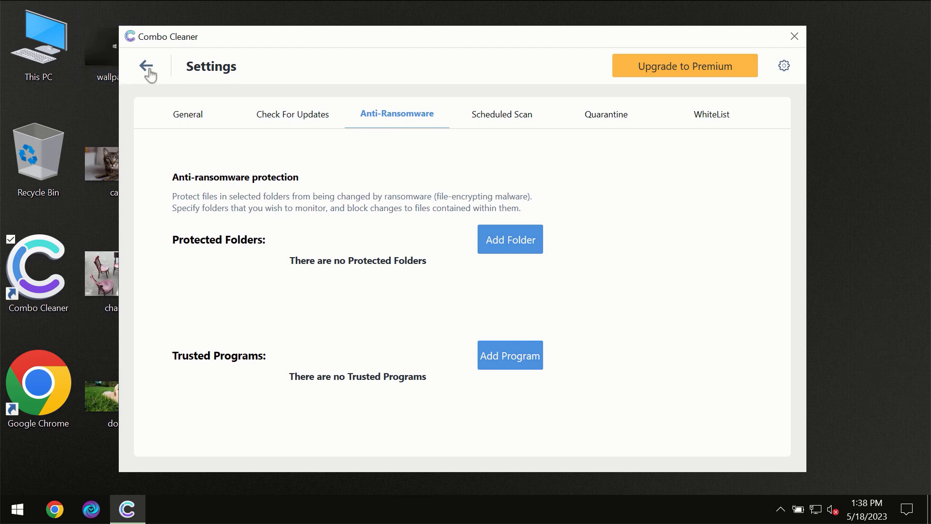
Step: Return to the finished quick scan showing one spam threat, then view the Premium upgrade offer
left_click(147, 73)
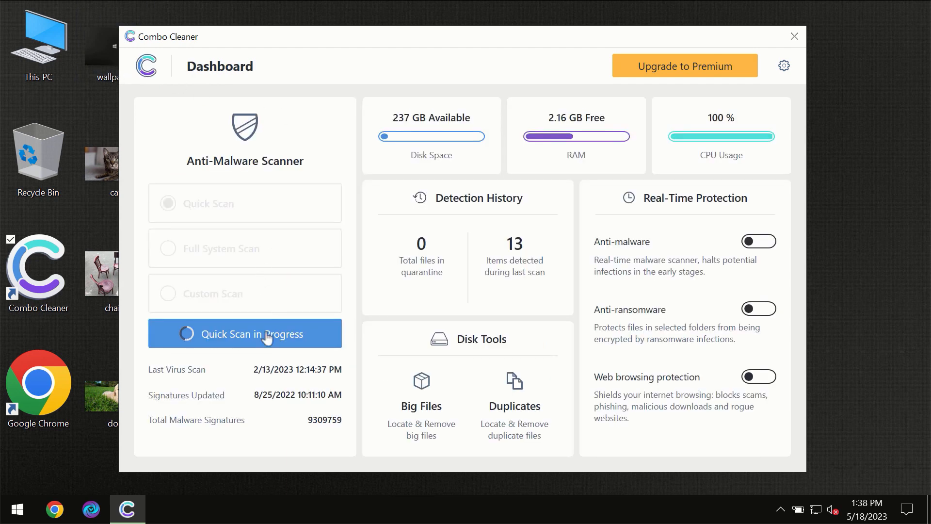
left_click(245, 333)
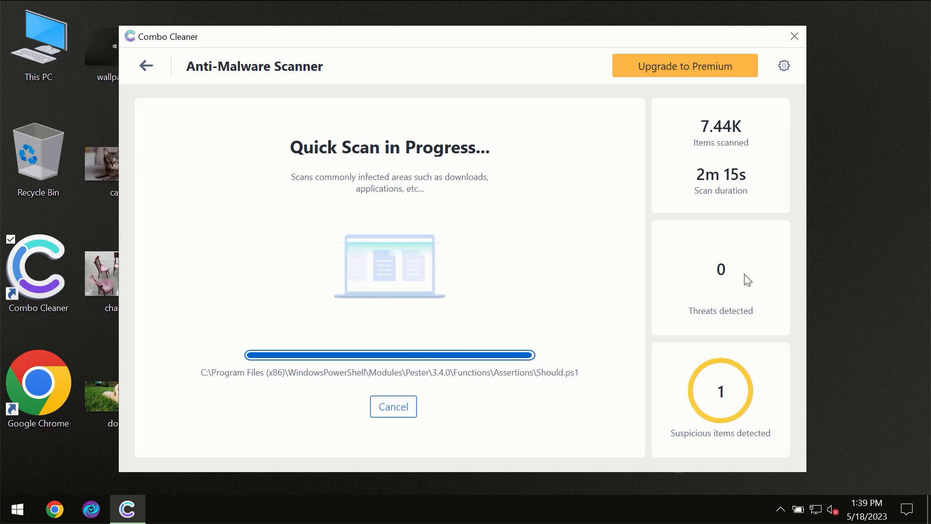
mouse_move(684, 263)
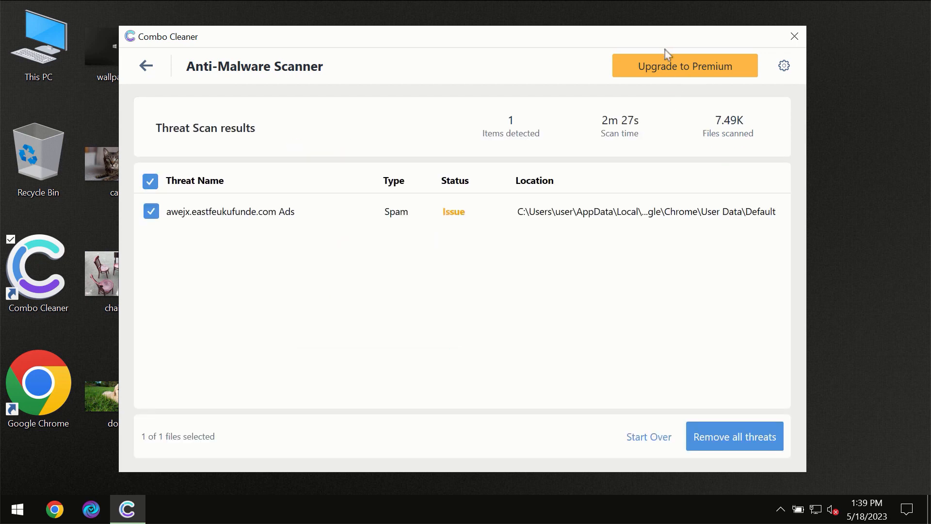
left_click(684, 64)
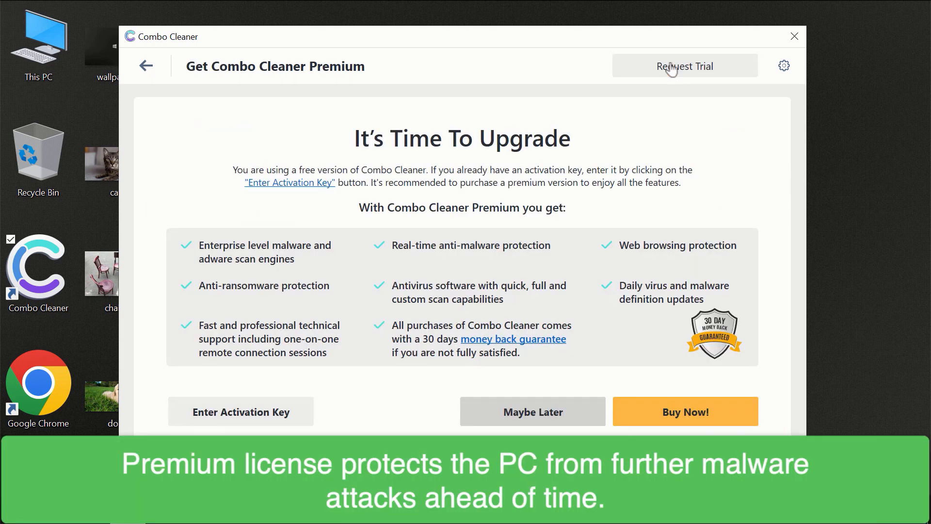